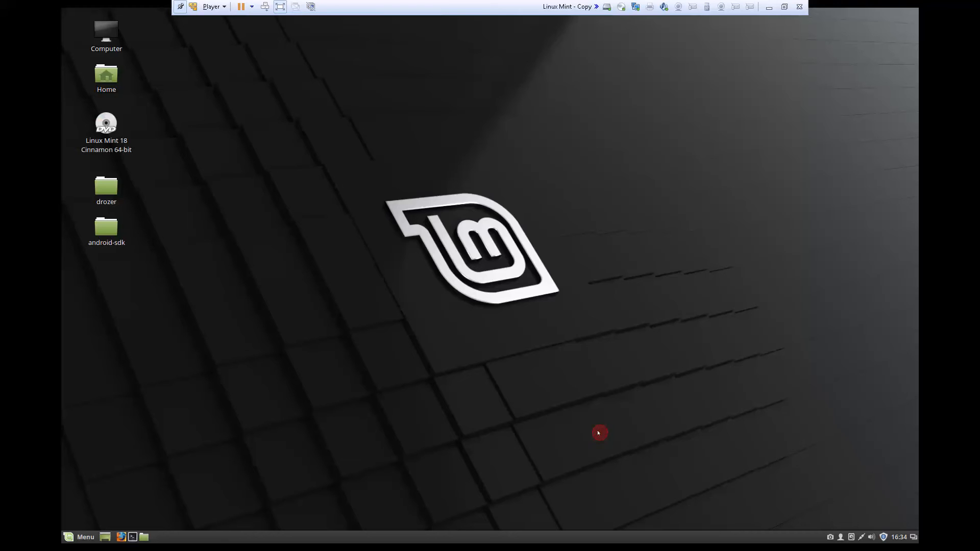
mouse_move(448, 211)
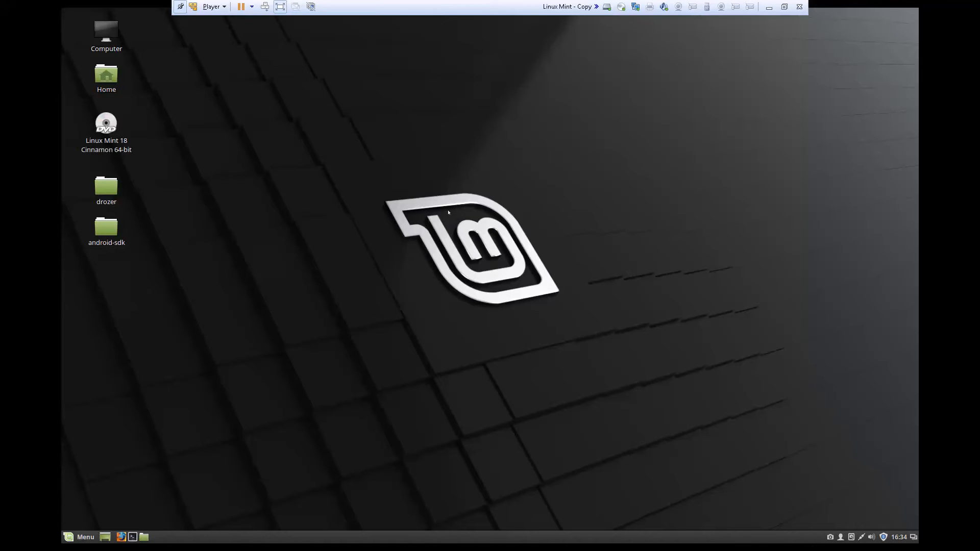
mouse_move(434, 227)
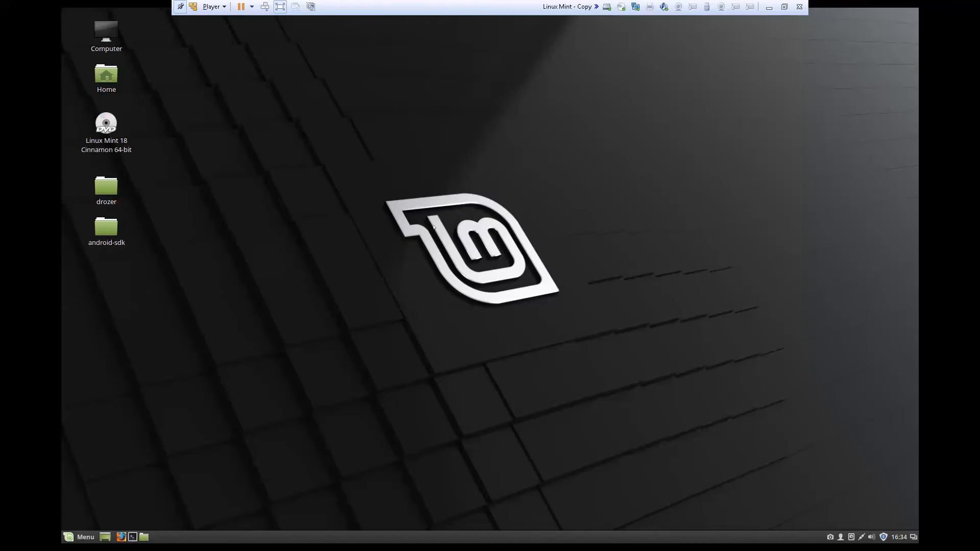
mouse_move(448, 222)
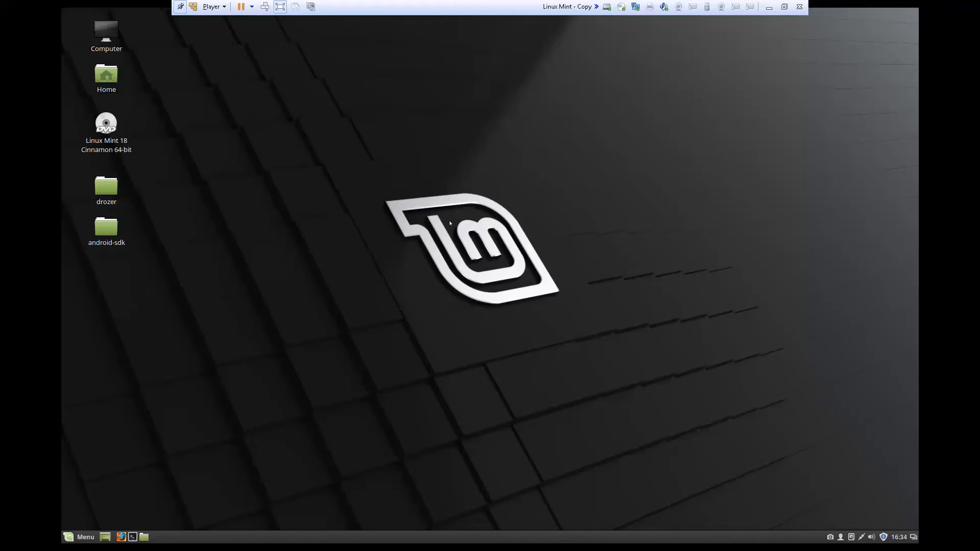
mouse_move(450, 217)
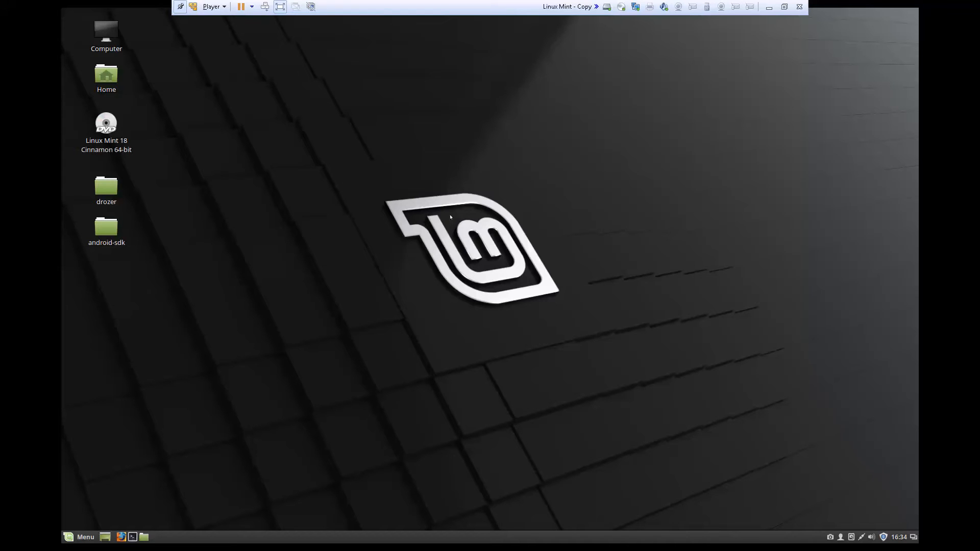
mouse_move(447, 211)
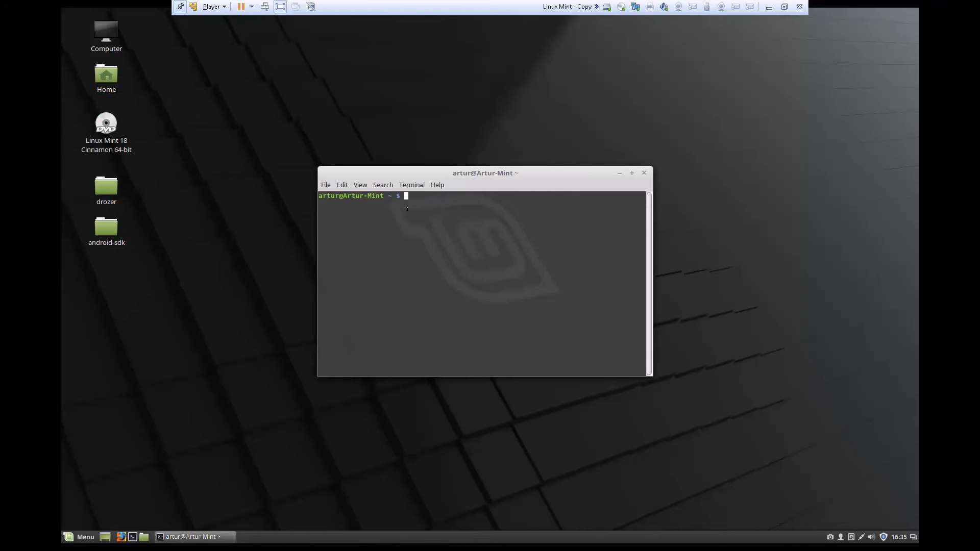
Open /etc/environment in vim and enter insert mode below the PATH line
text(vim)
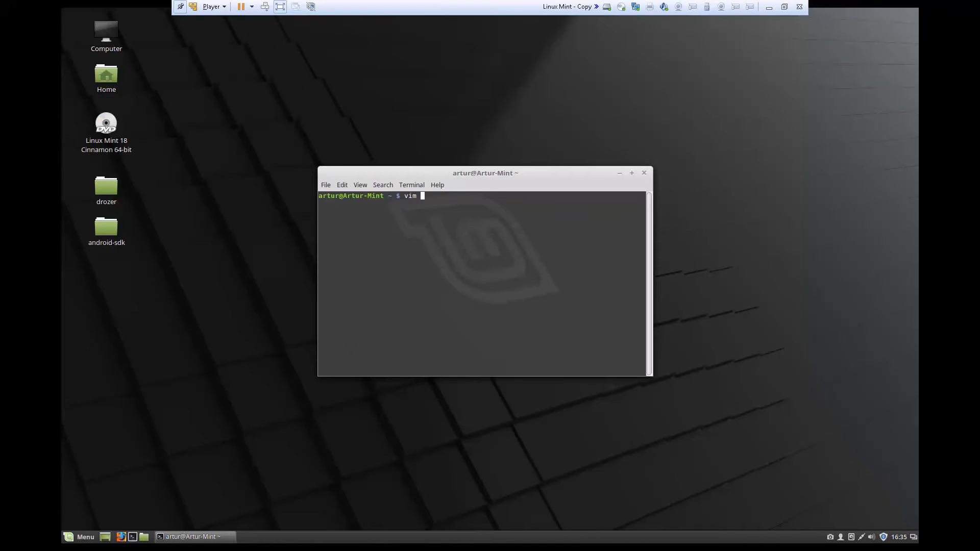
text(/etc/)
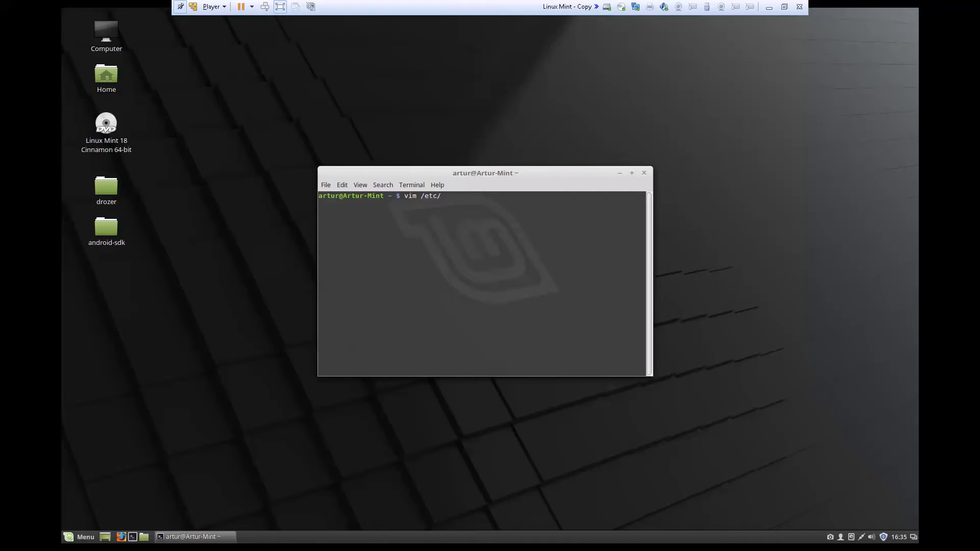
text(environment)
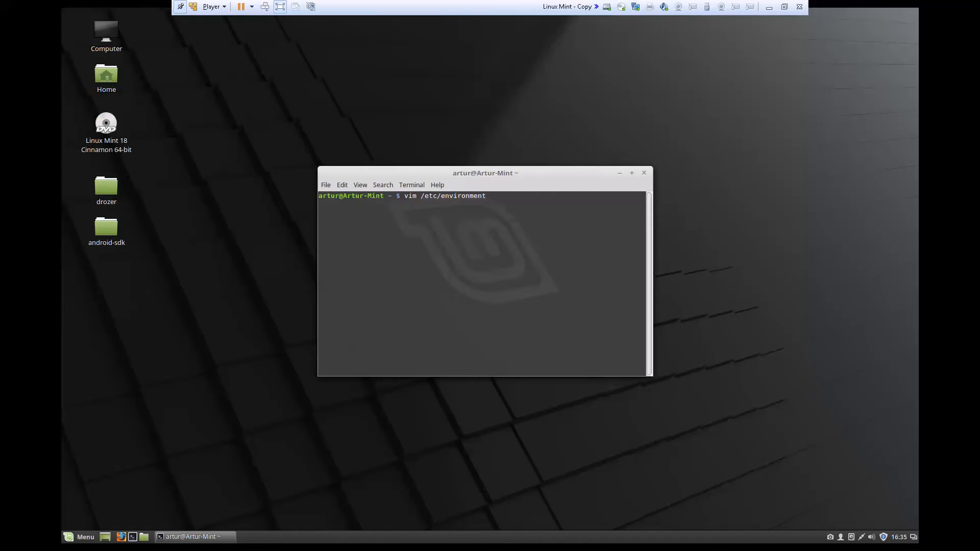
key(Return)
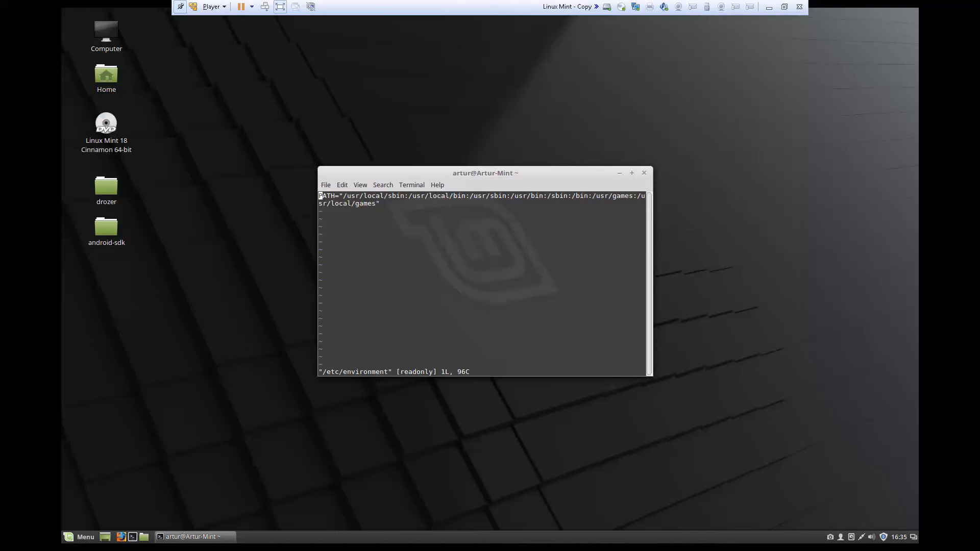
key(i)
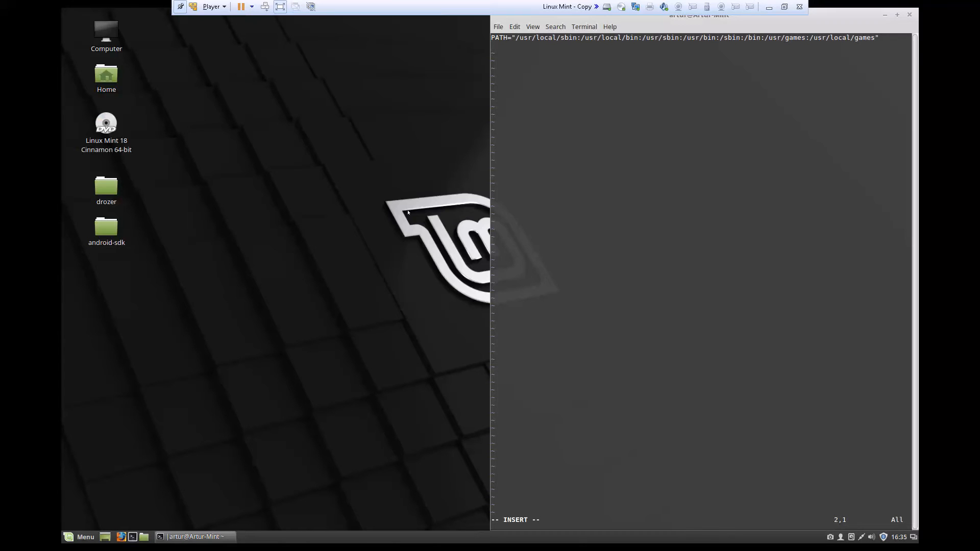
Type ANDROID_HOME=" on the new line under PATH
text(ANDROID)
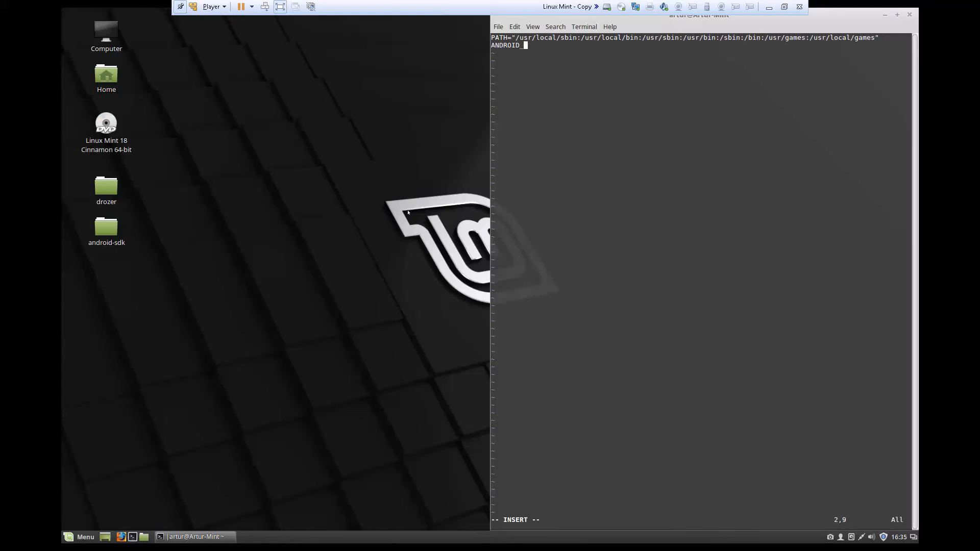
text(_HOME)
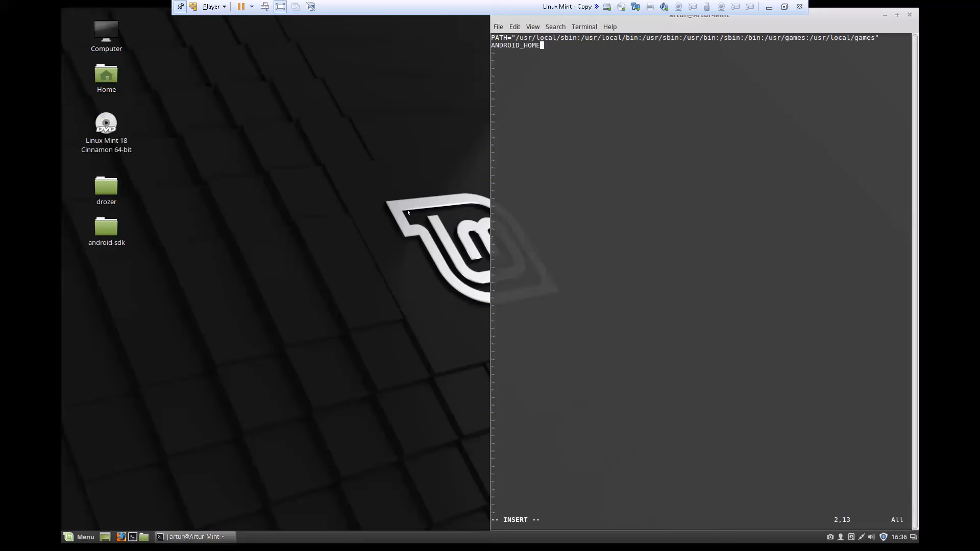
text(=)
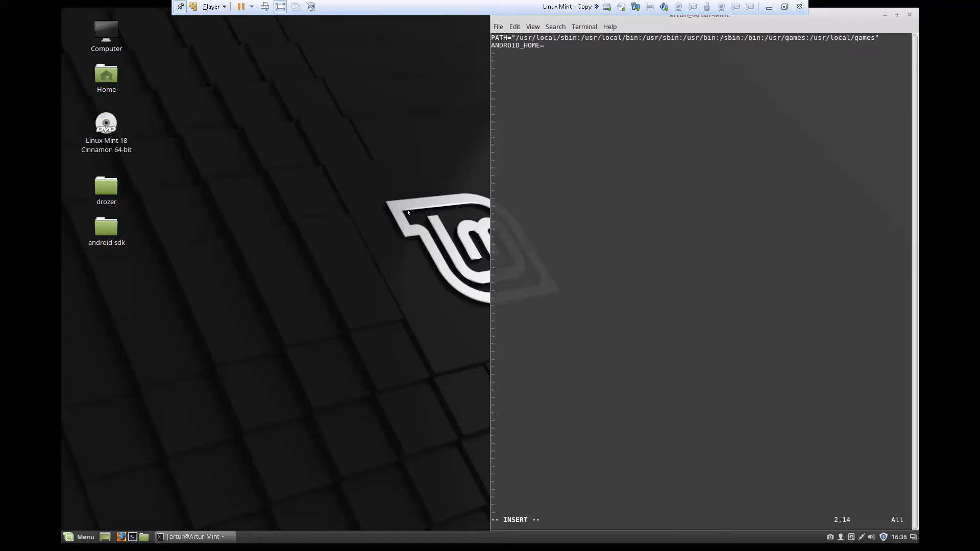
text(")
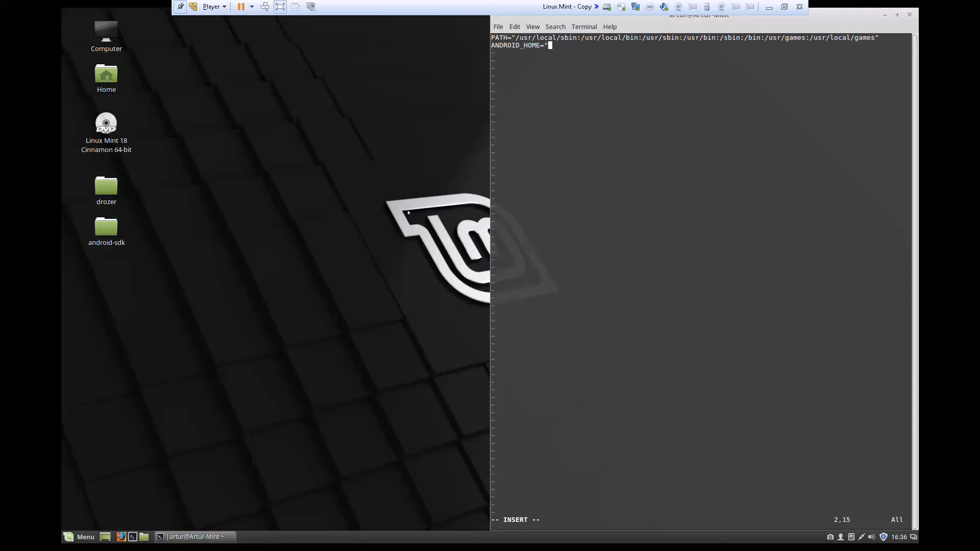
text(")
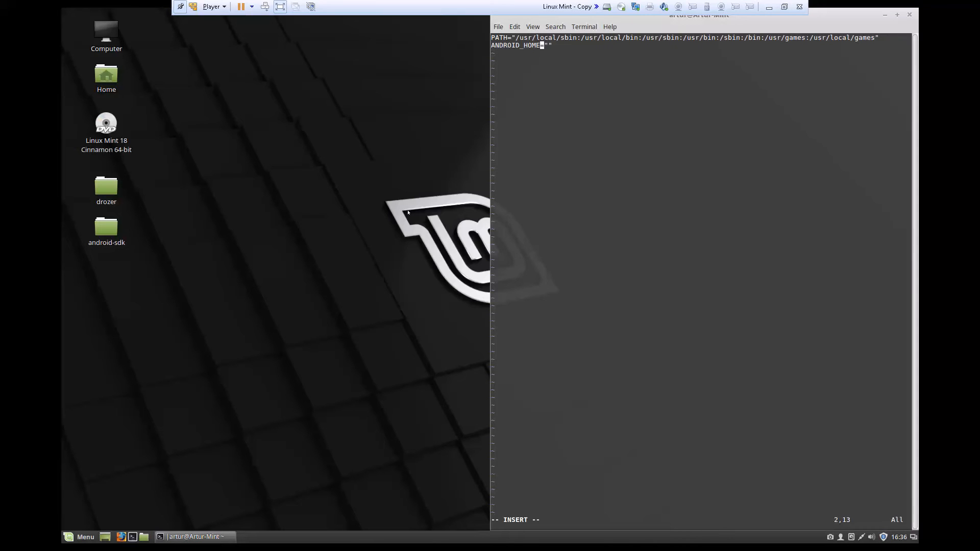
text("")
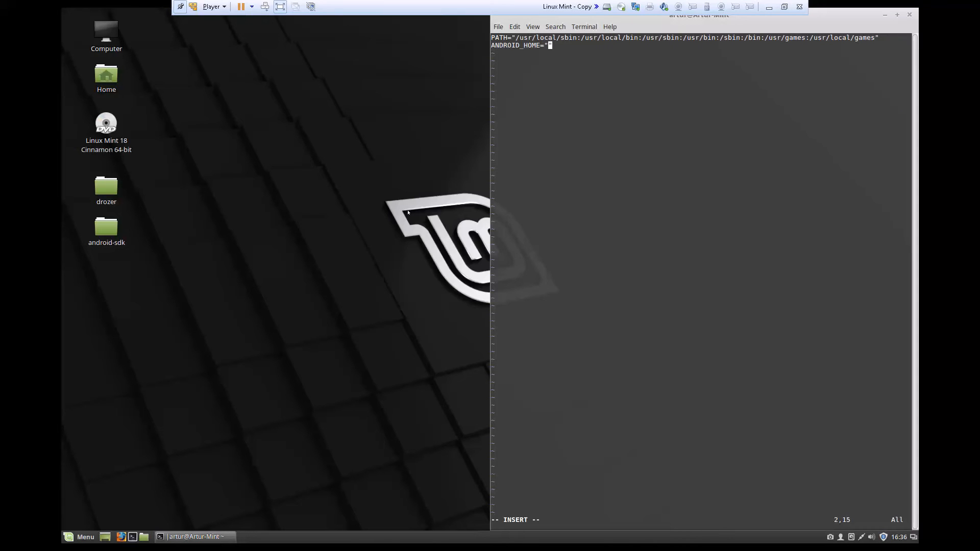
Get the android-sdk folder path /home/artur/Desktop/android-sdk from Nemo, then close Nemo
click(106, 231)
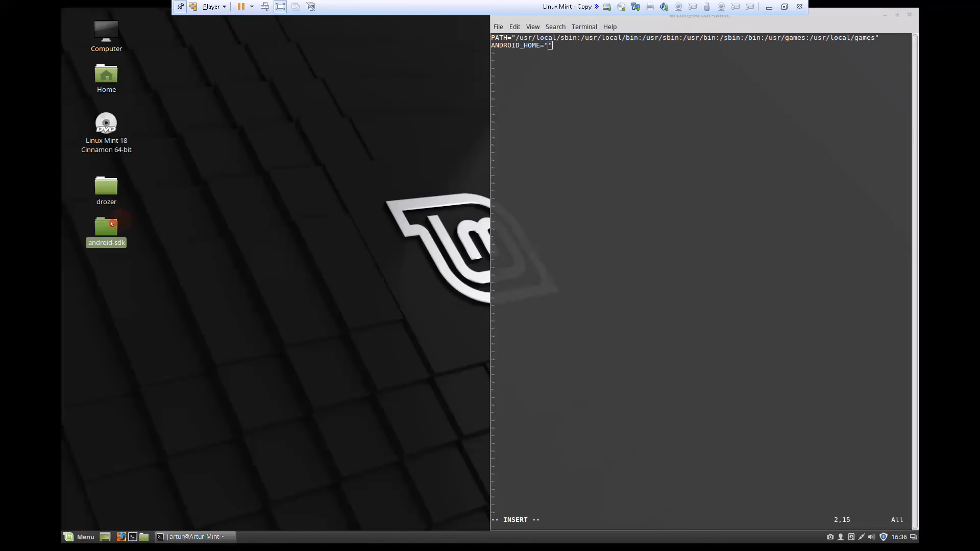
double_click(105, 227)
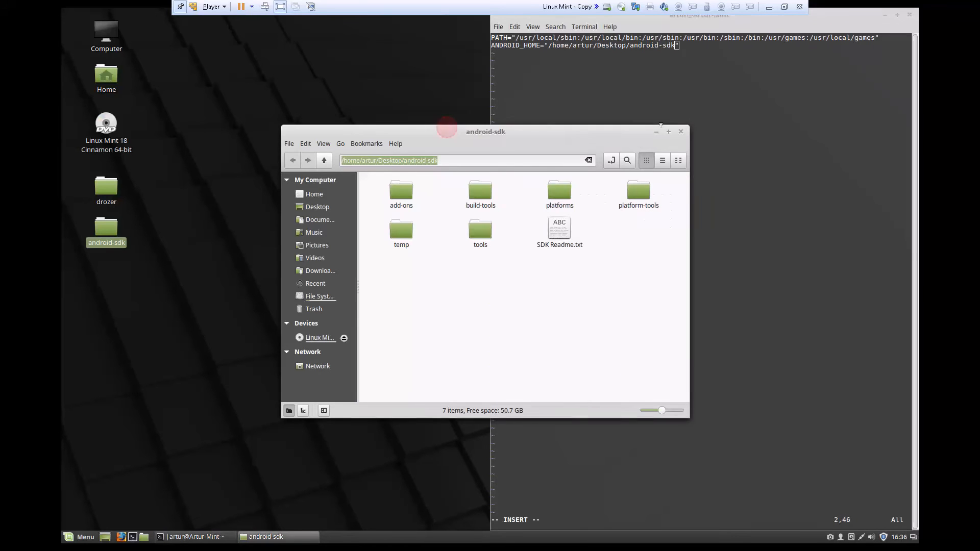
click(654, 131)
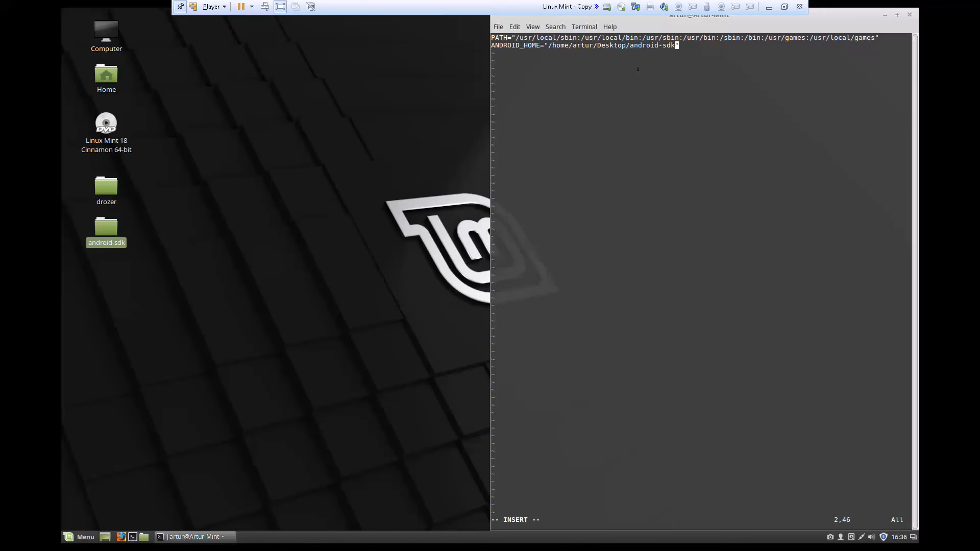
Close the ANDROID_HOME quote and append :/home/artur/Desktop/android-sdk to PATH
text(")
click(701, 36)
text(:)
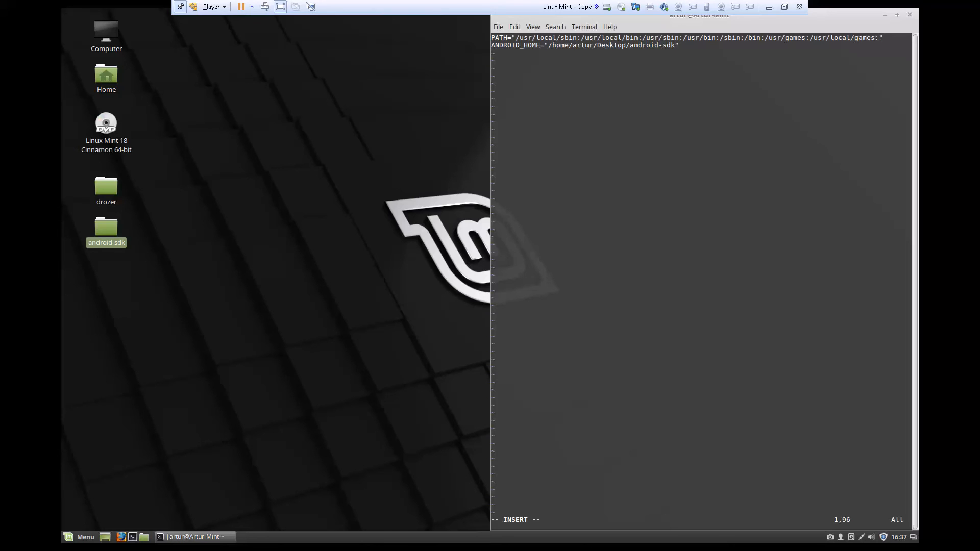
text(/home/artur/Desktop/android-sdk)
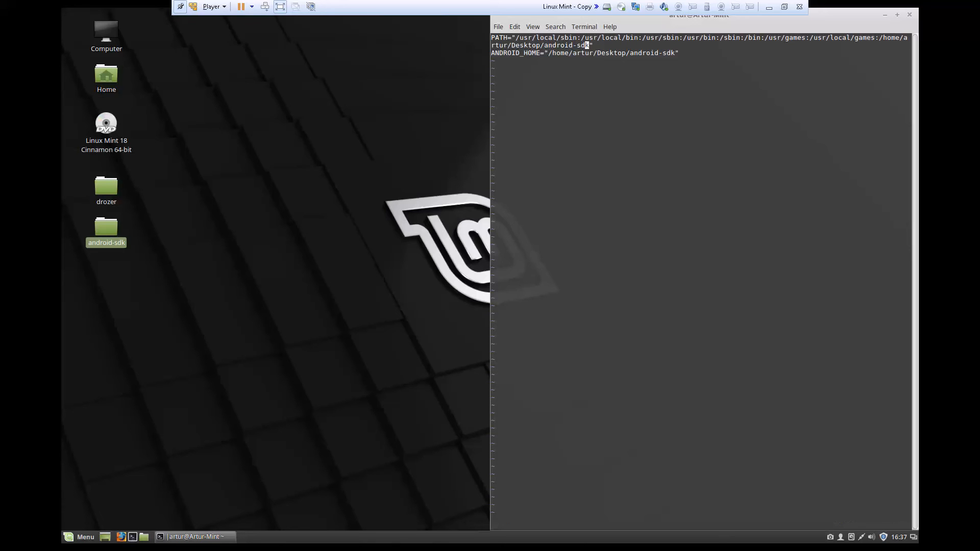
Attempt :wq on the read-only file, then quit vim with :q! without saving
text(:wq)
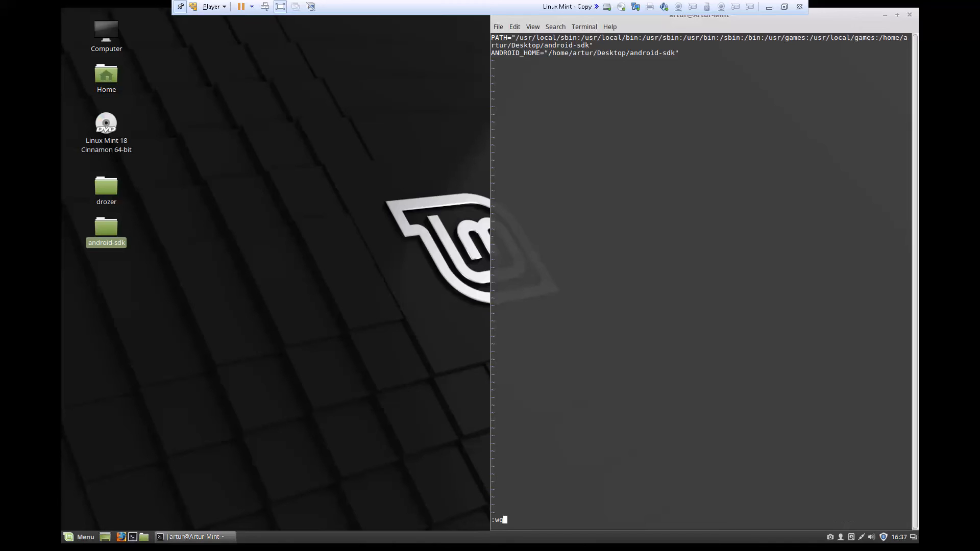
key(Return)
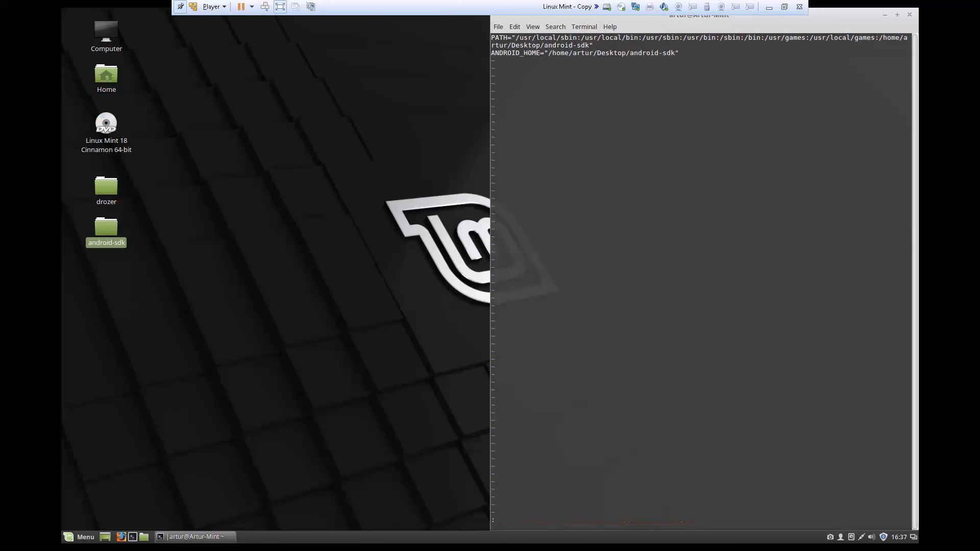
text(:q!)
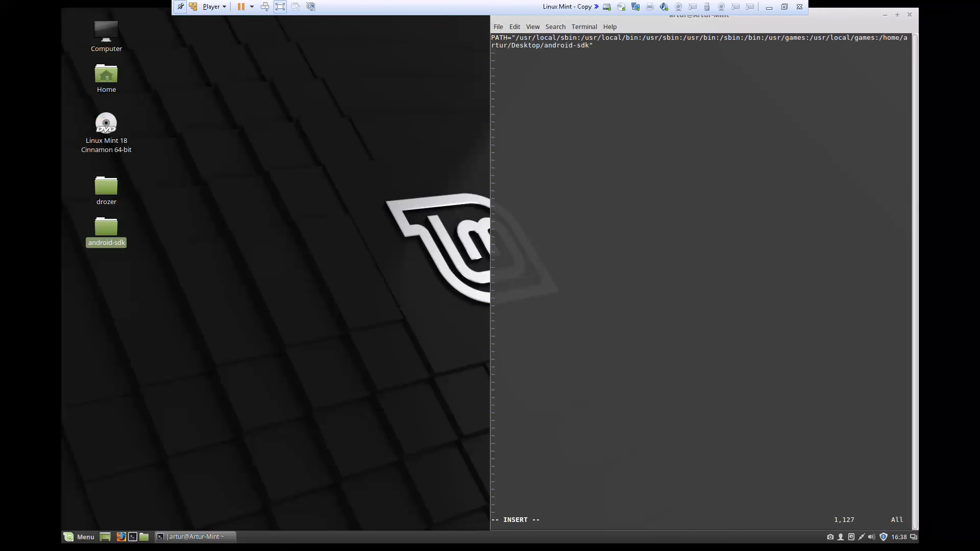
Re-add ANDROID_HOME="/home/artur/Desktop/android-sdk" under sudo vim and save with :wq
text(AnDROID_HOME=)
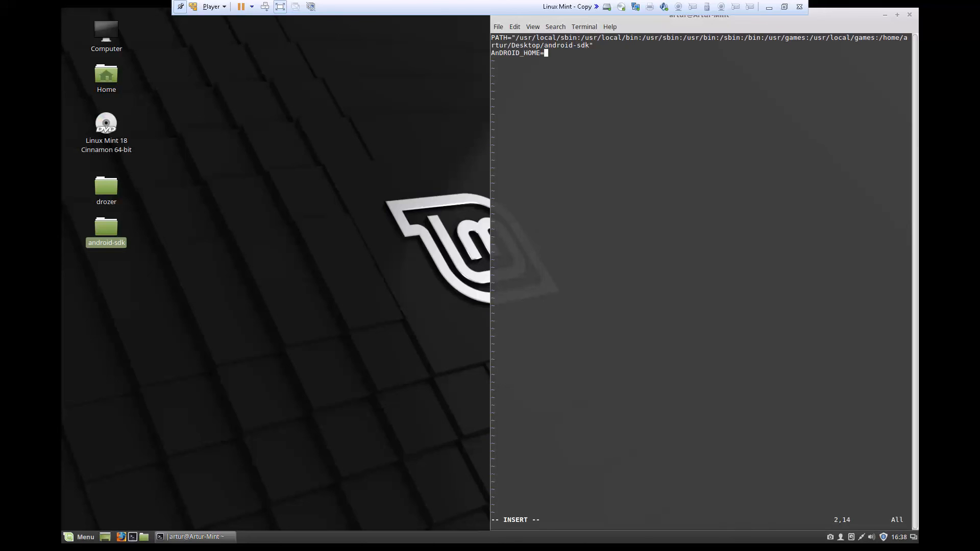
text("/home/artur/Desktop/android-sdk")
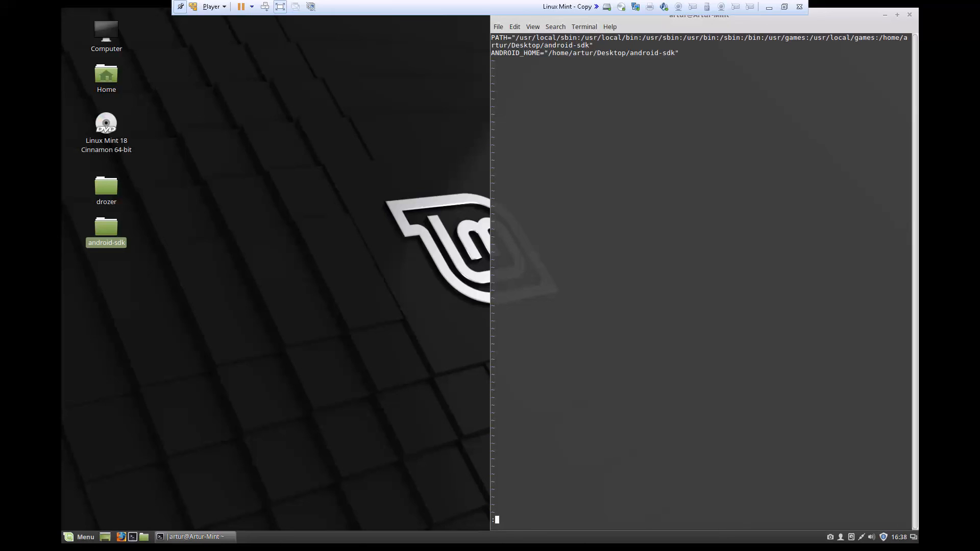
text(:wq)
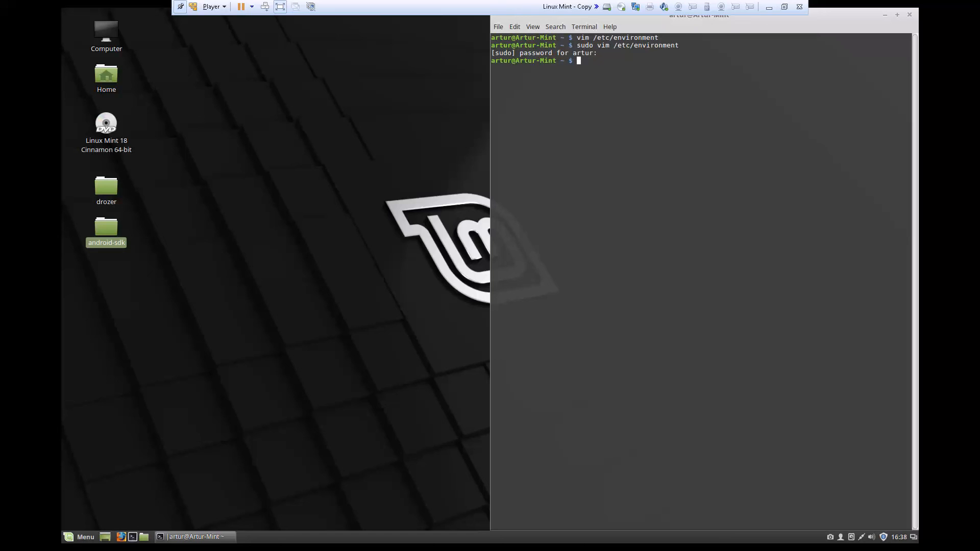
Echo $ANDROID_HOME and $PATH to check the variables, then type reboot
text(echo $)
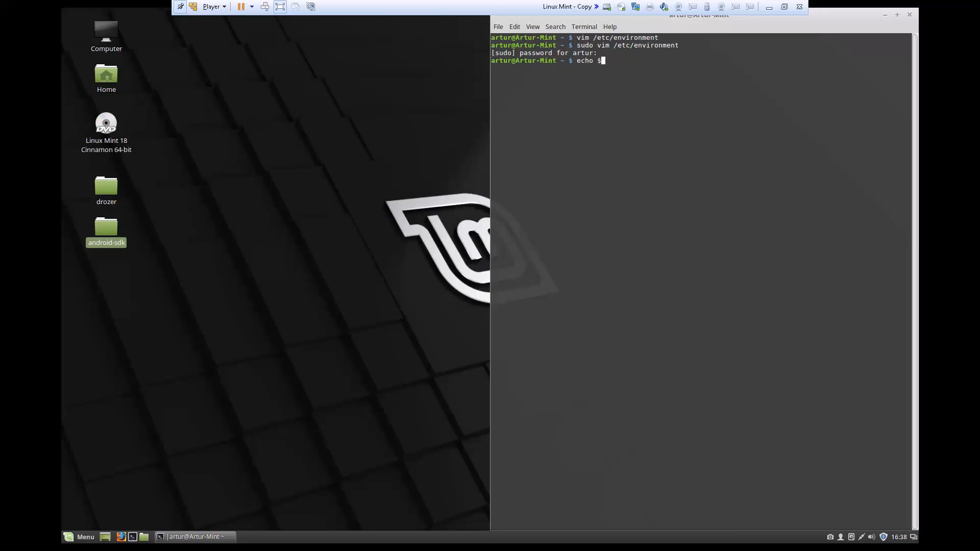
text(ANDROID_HOME)
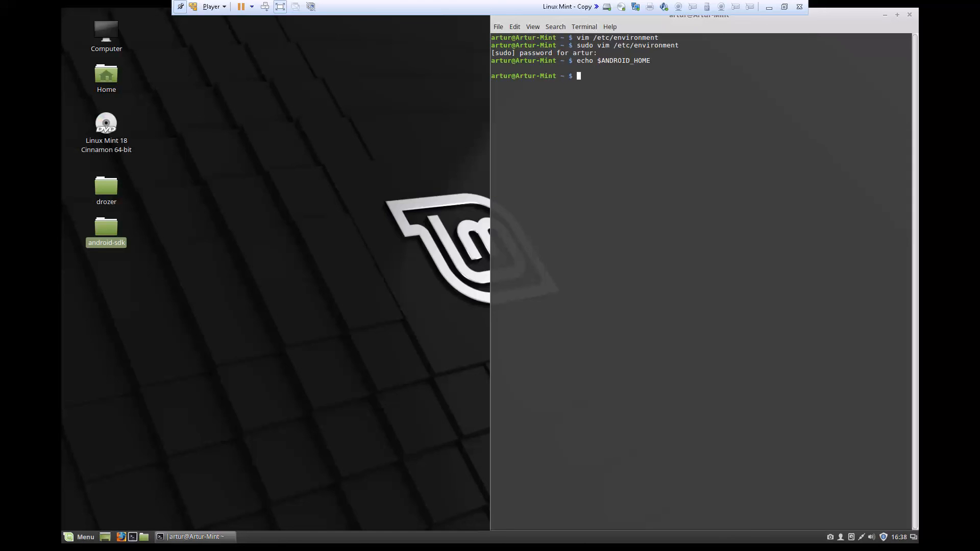
text(echo $PATH)
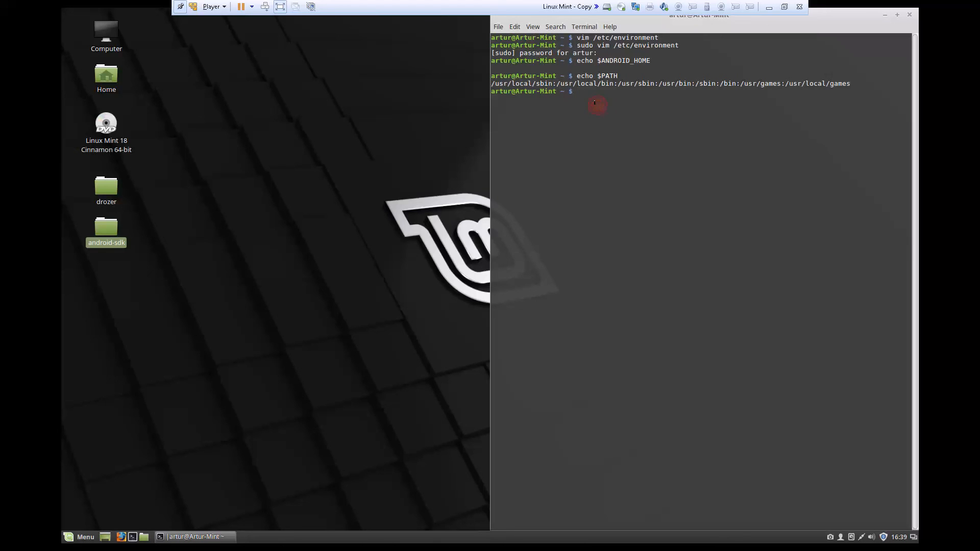
text(reboot)
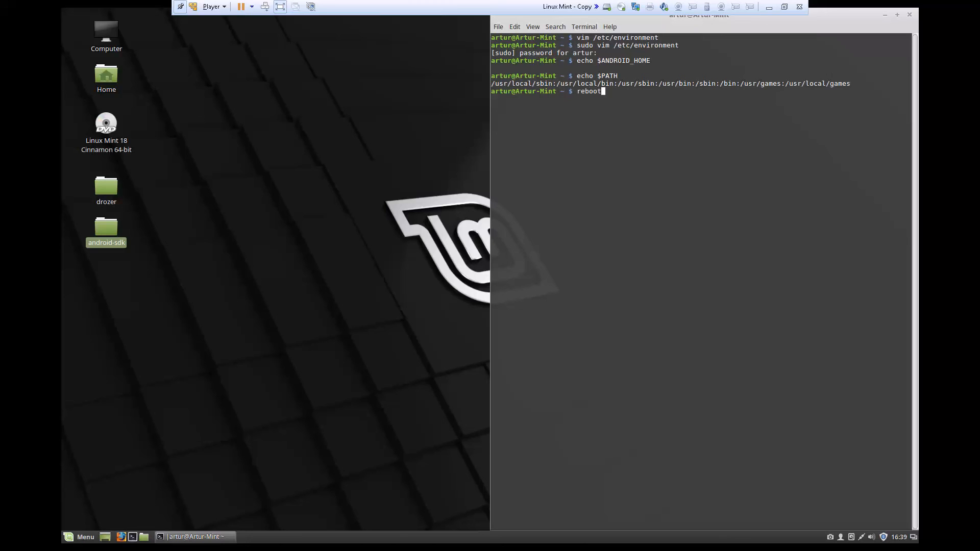